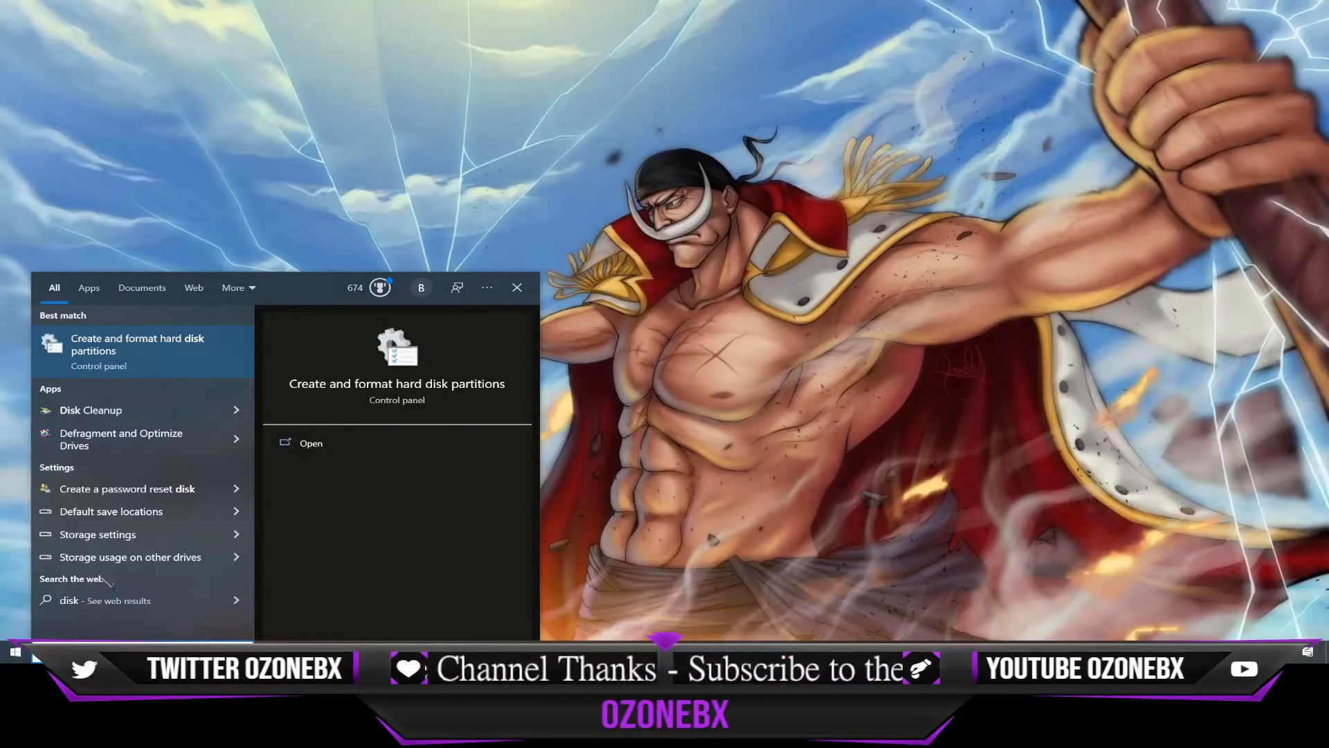
Step: Launch Disk Management maximized, showing the unallocated 3726.01 GB Disk 4 in the overview
click(310, 443)
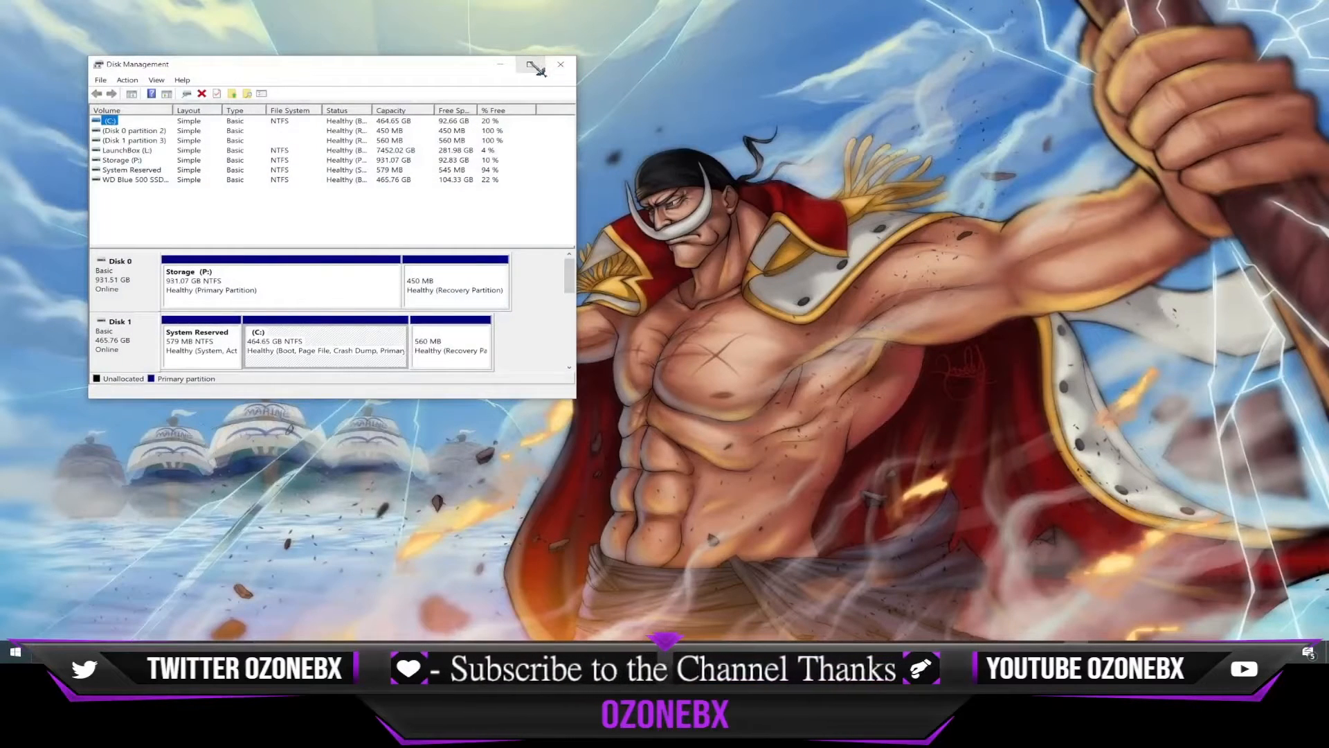
click(537, 64)
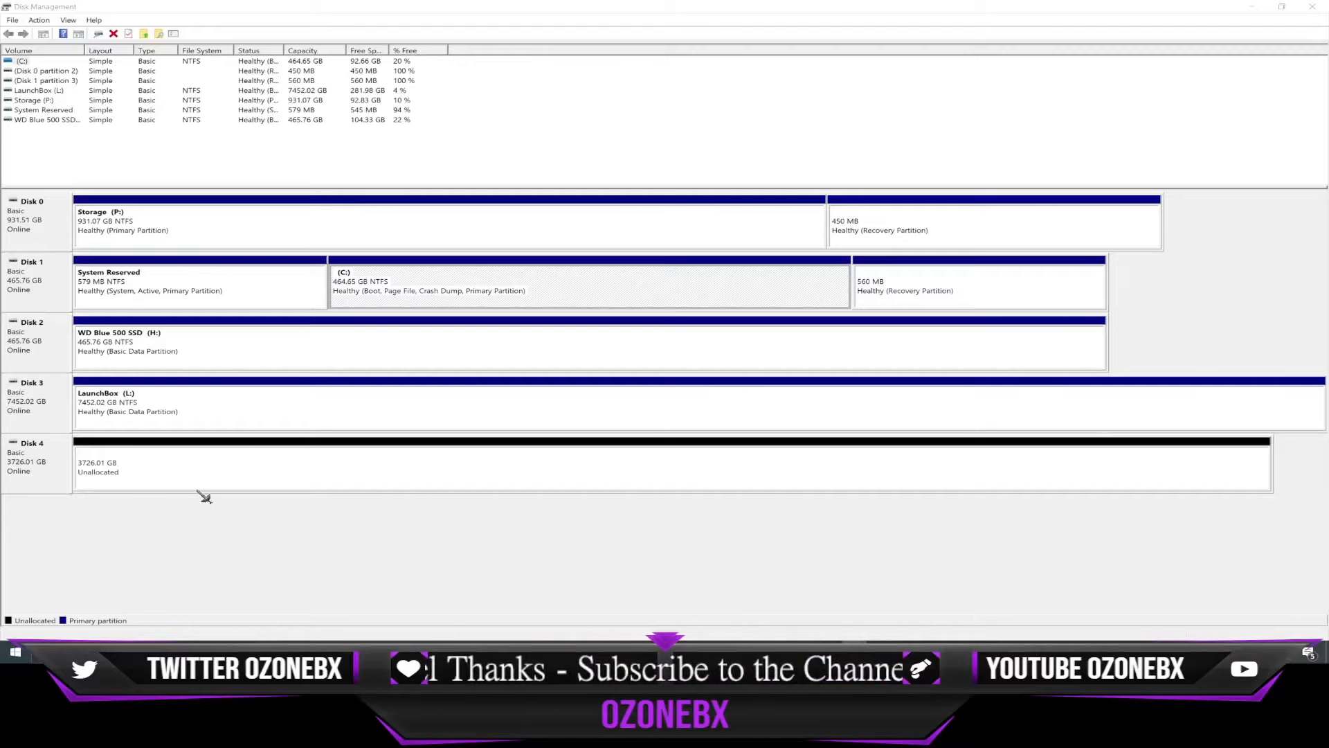
mouse_move(211, 482)
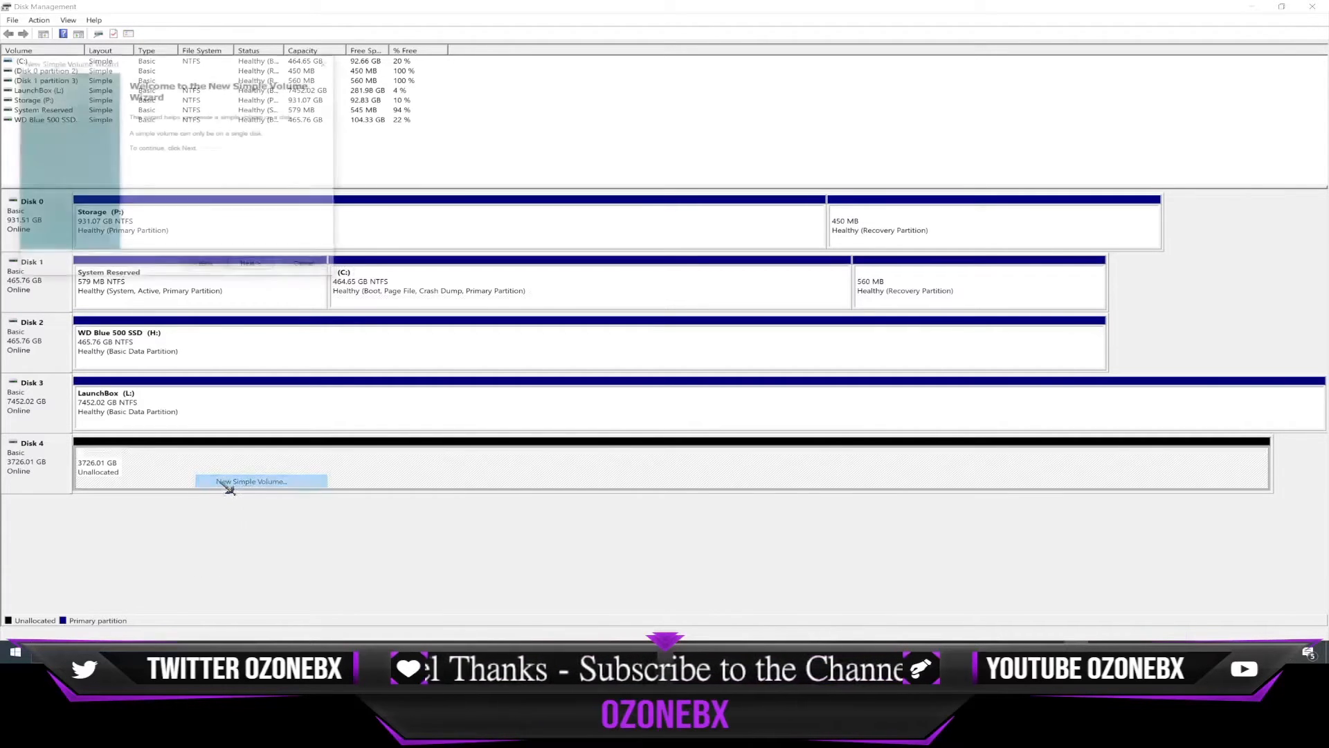
Step: Create a full-size NTFS quick-formatted 'New Volume' on Disk 4 without assigning a drive letter
click(251, 267)
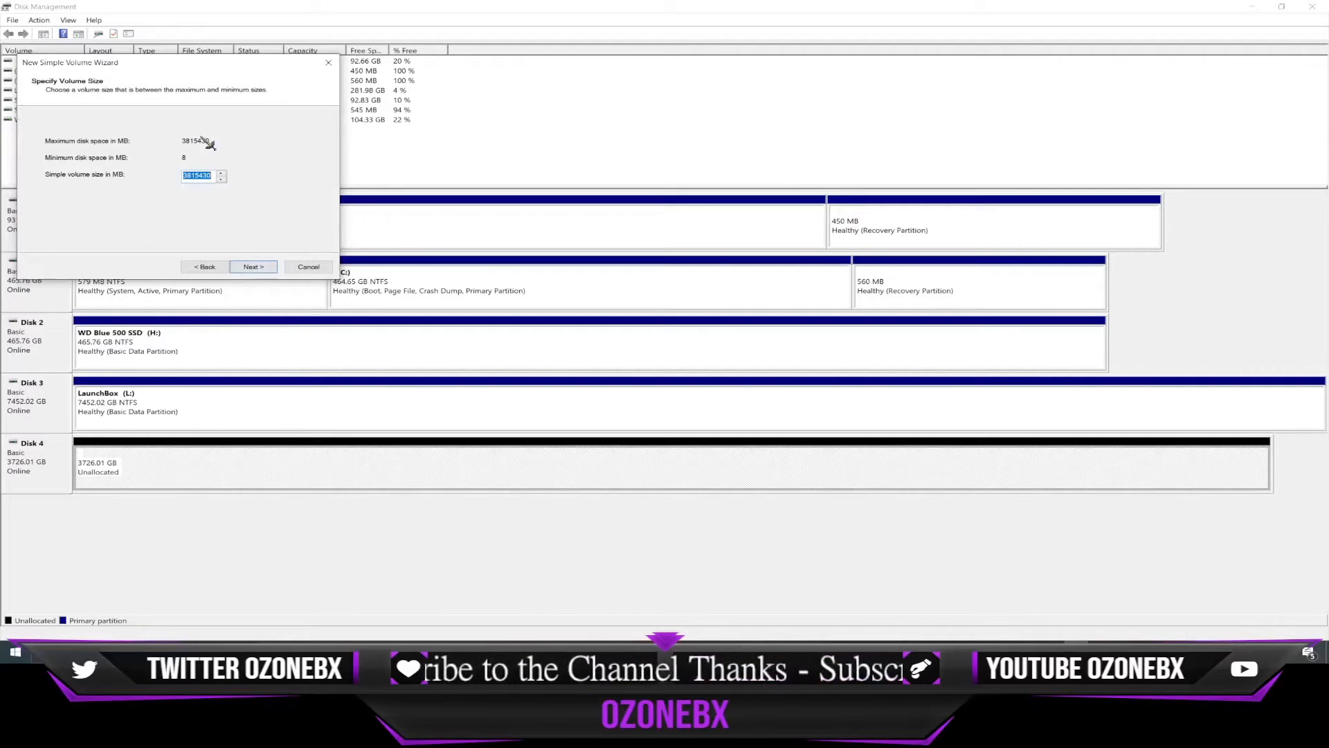
click(252, 267)
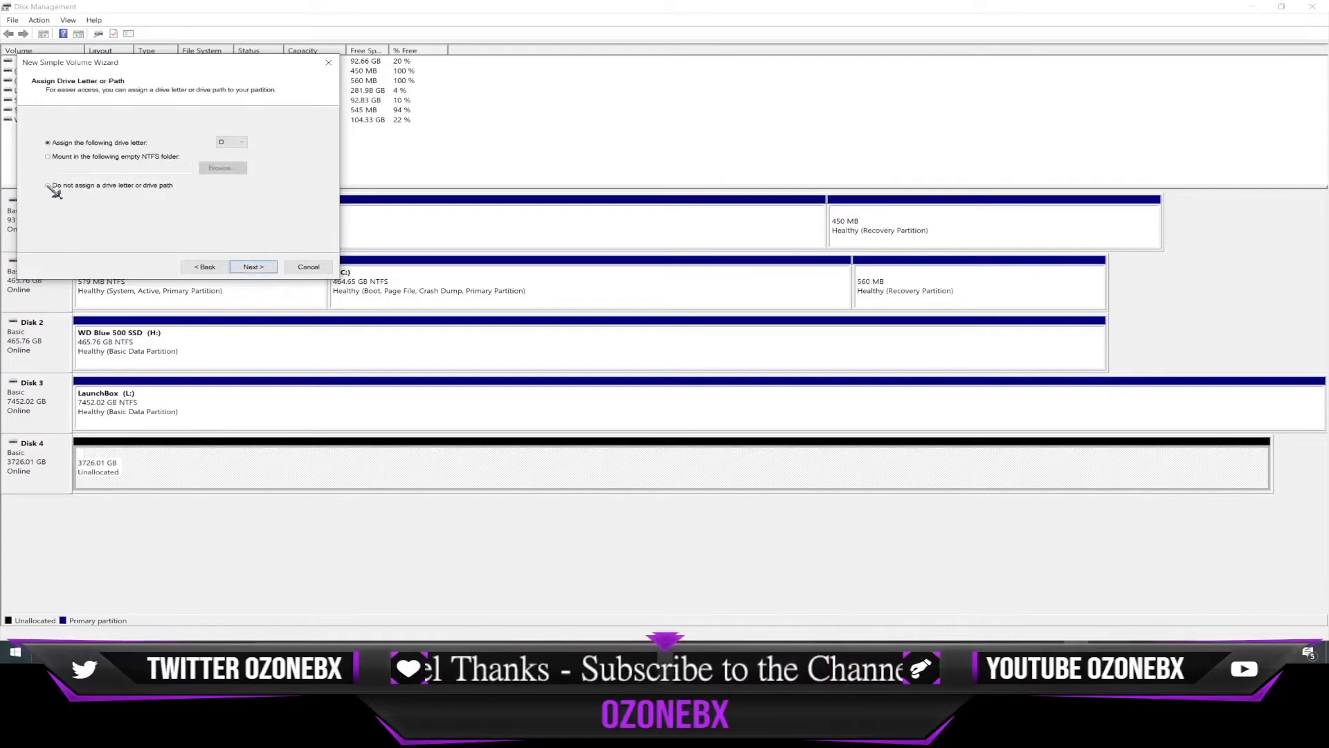
click(47, 185)
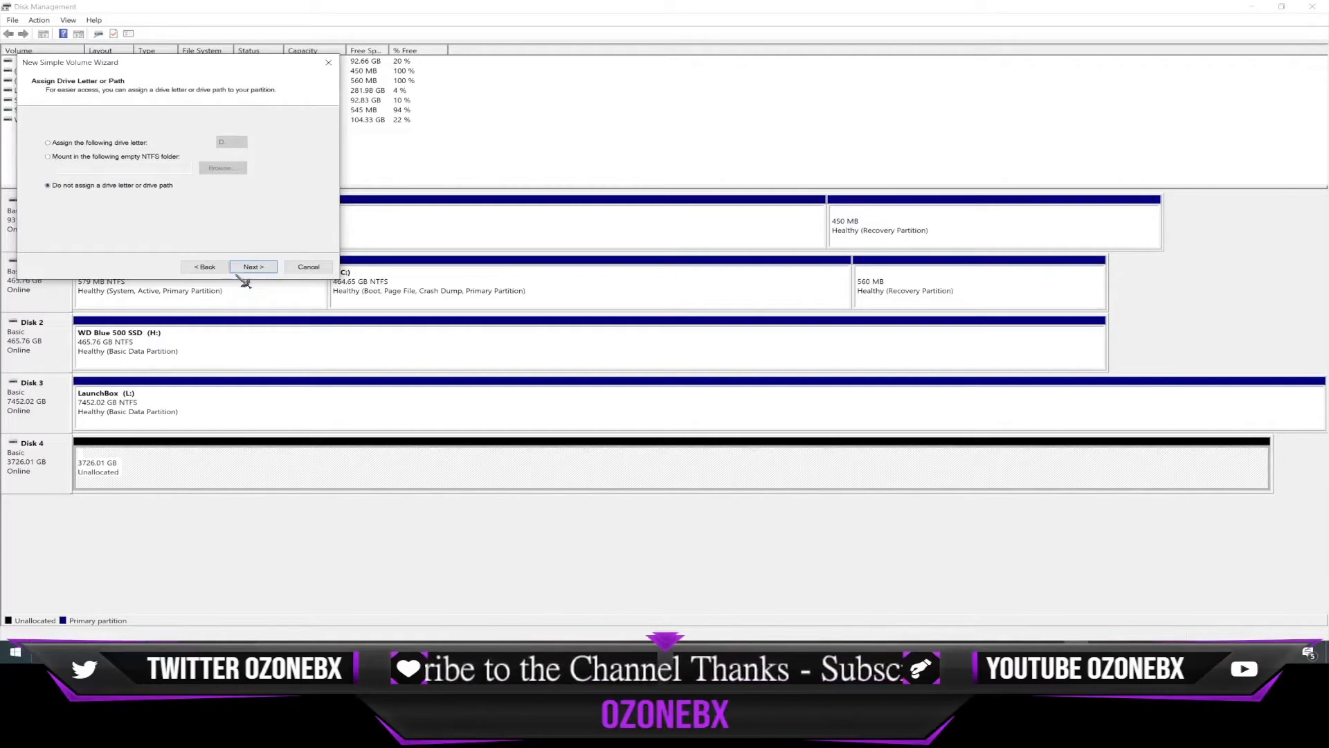
click(252, 267)
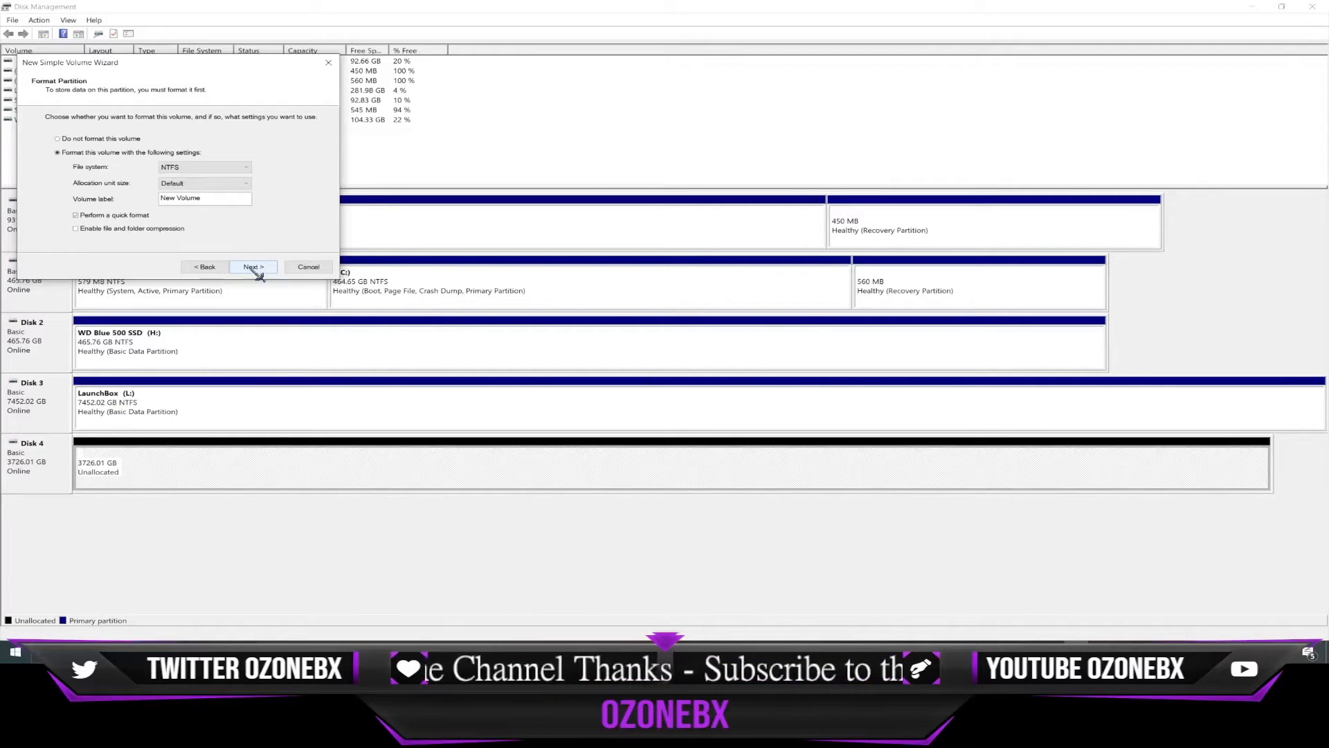
click(252, 267)
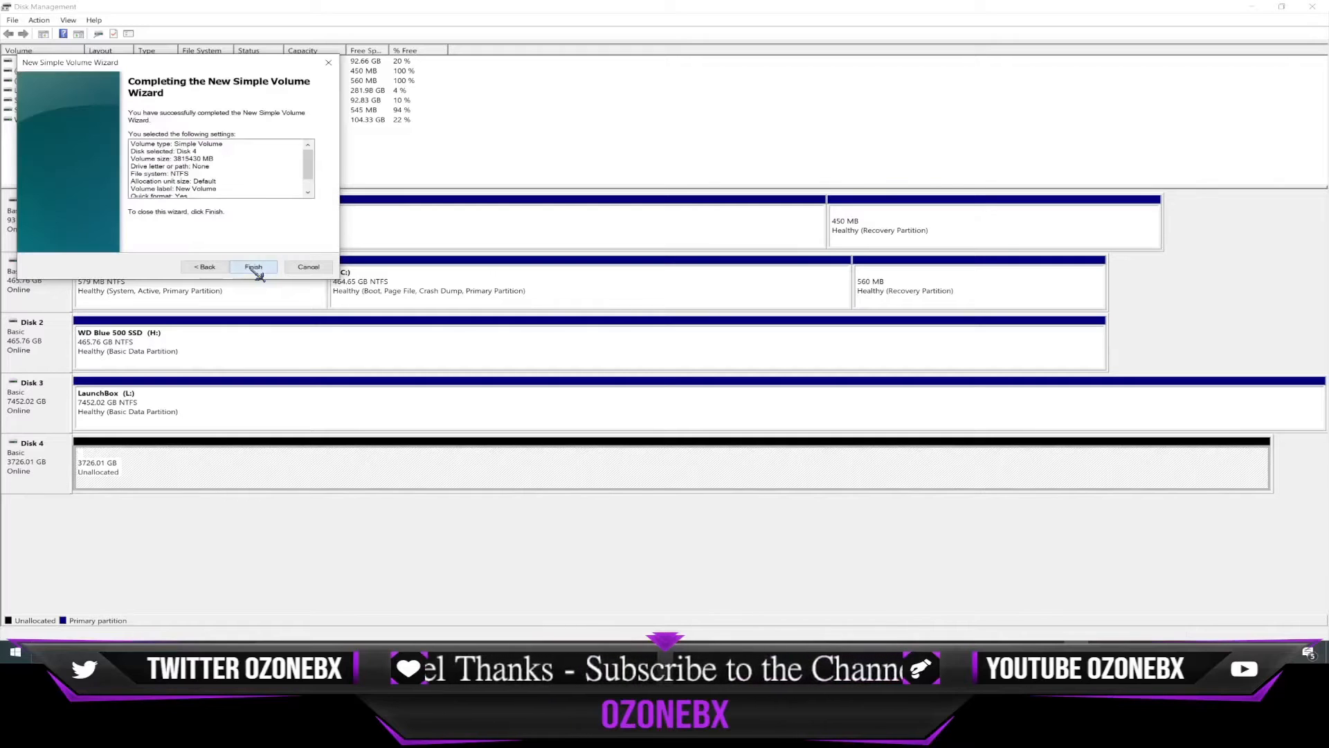
click(254, 267)
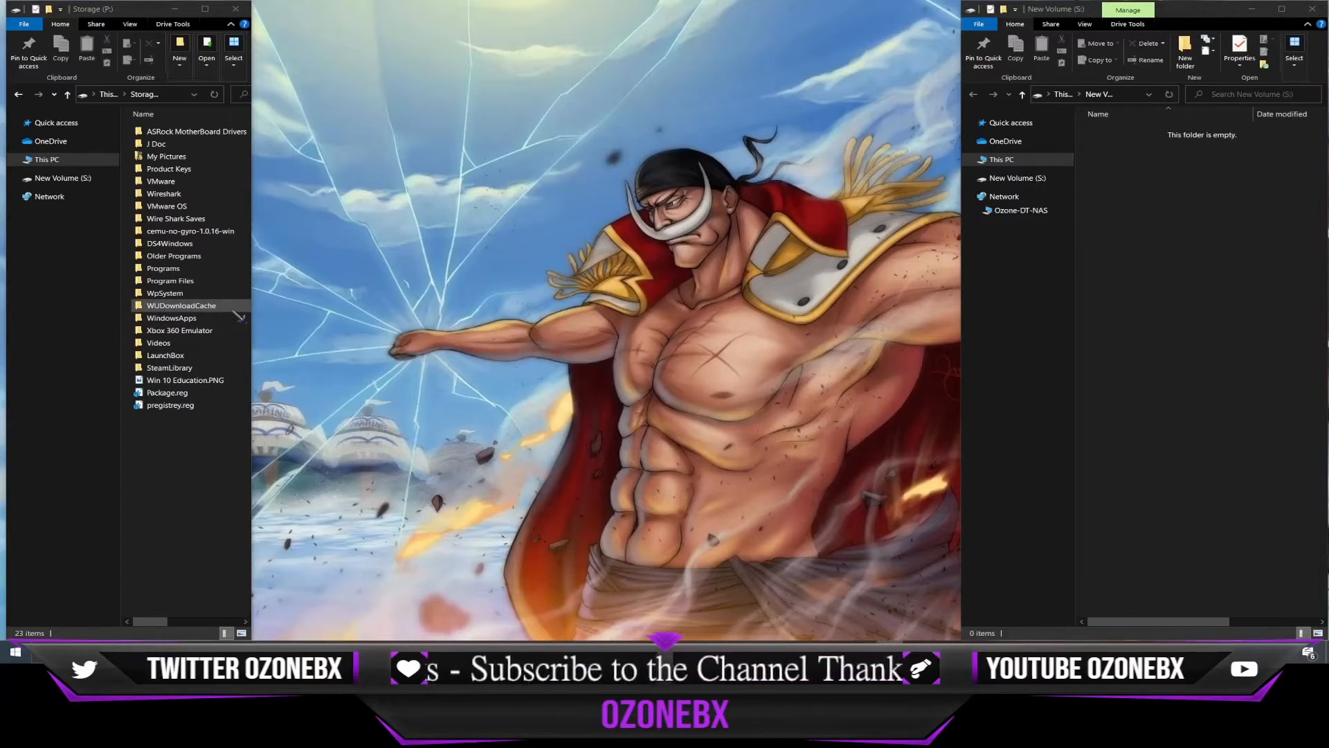
Step: Copy all 23 items from Storage (P:) and paste them into New Volume (S:)
click(171, 404)
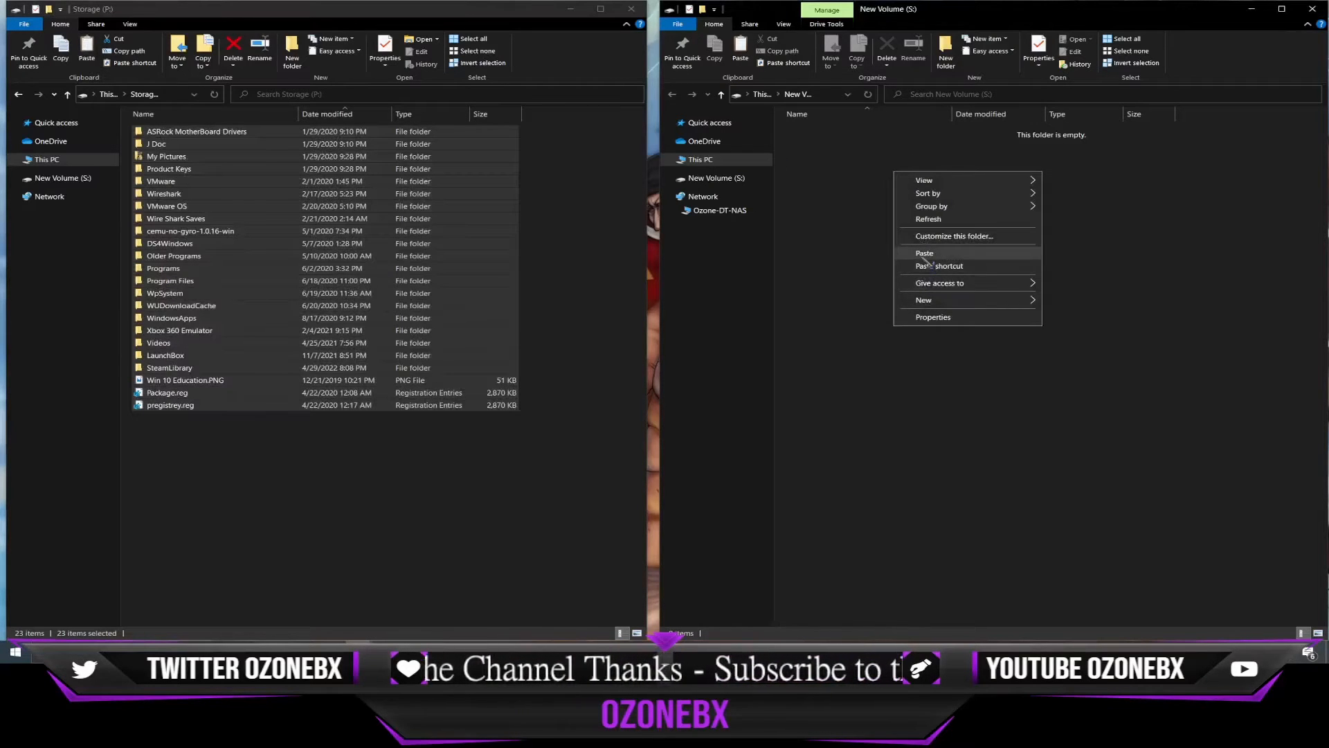
click(925, 252)
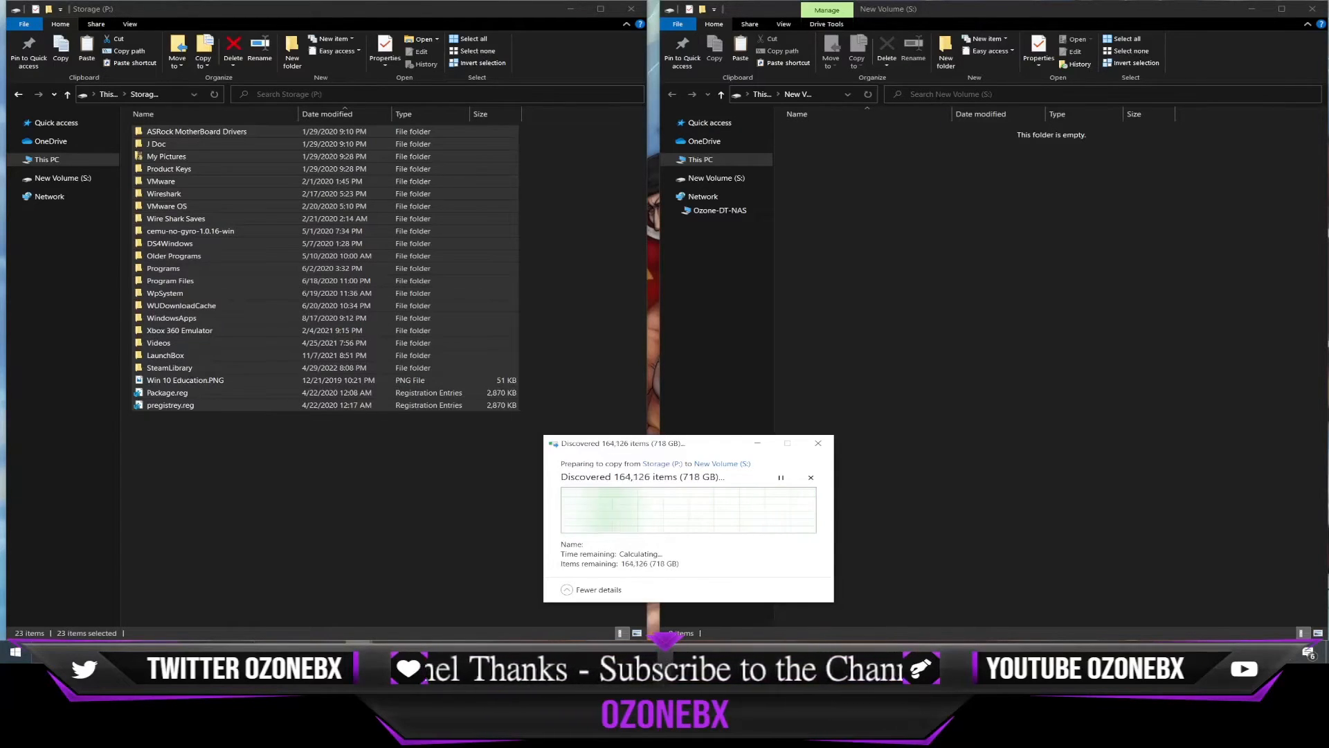
mouse_move(266, 111)
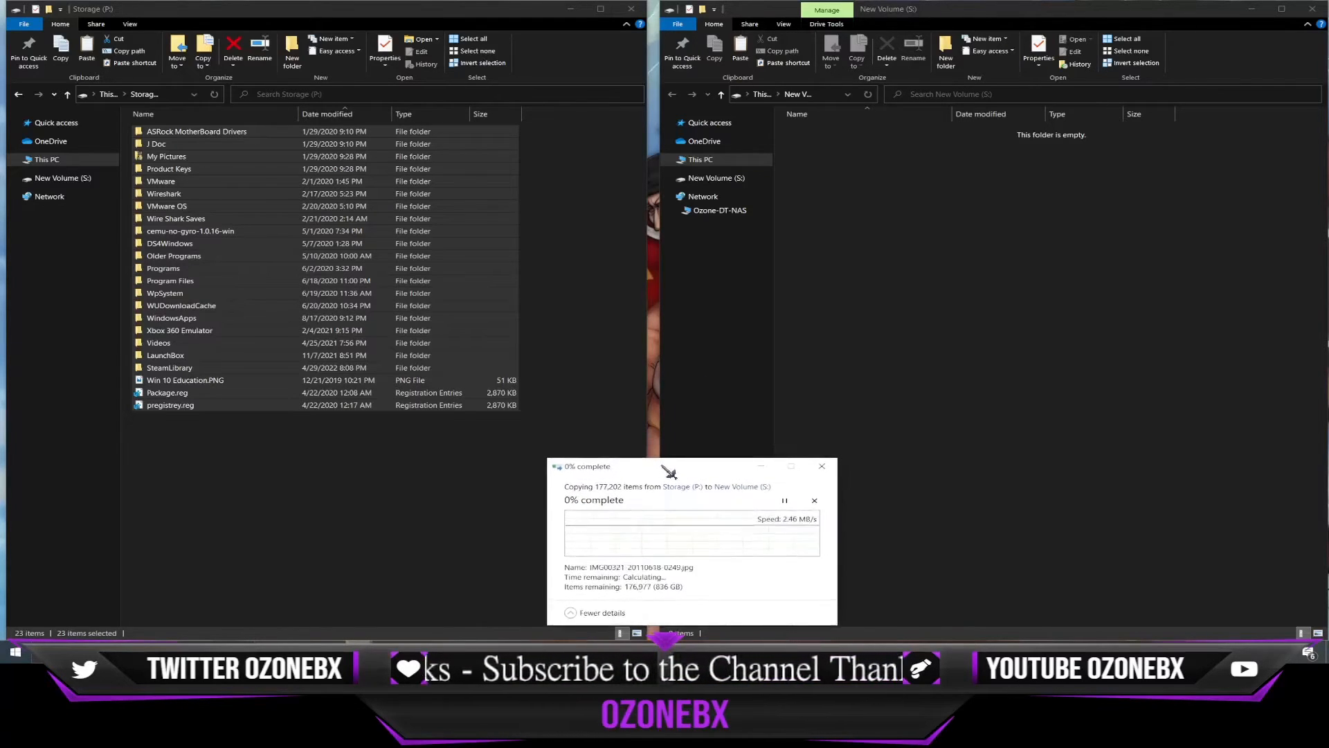
mouse_move(875, 304)
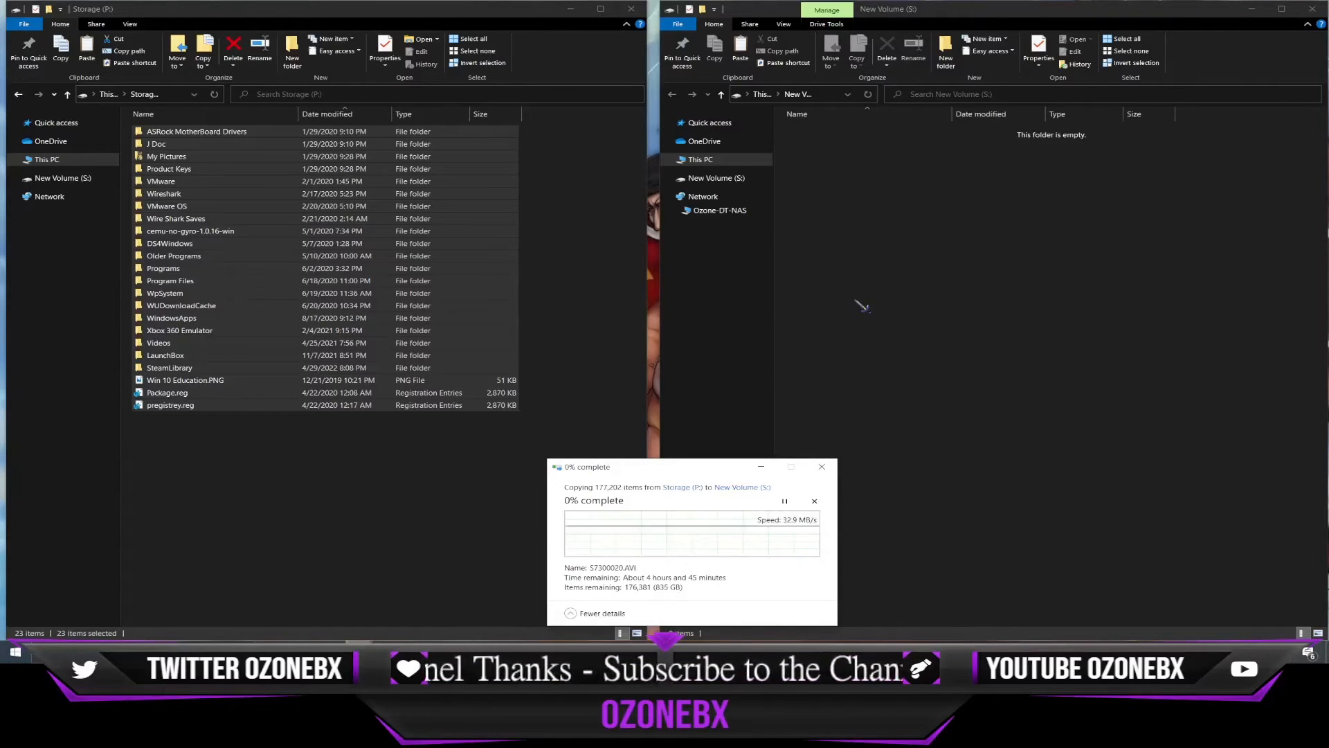
mouse_move(756, 382)
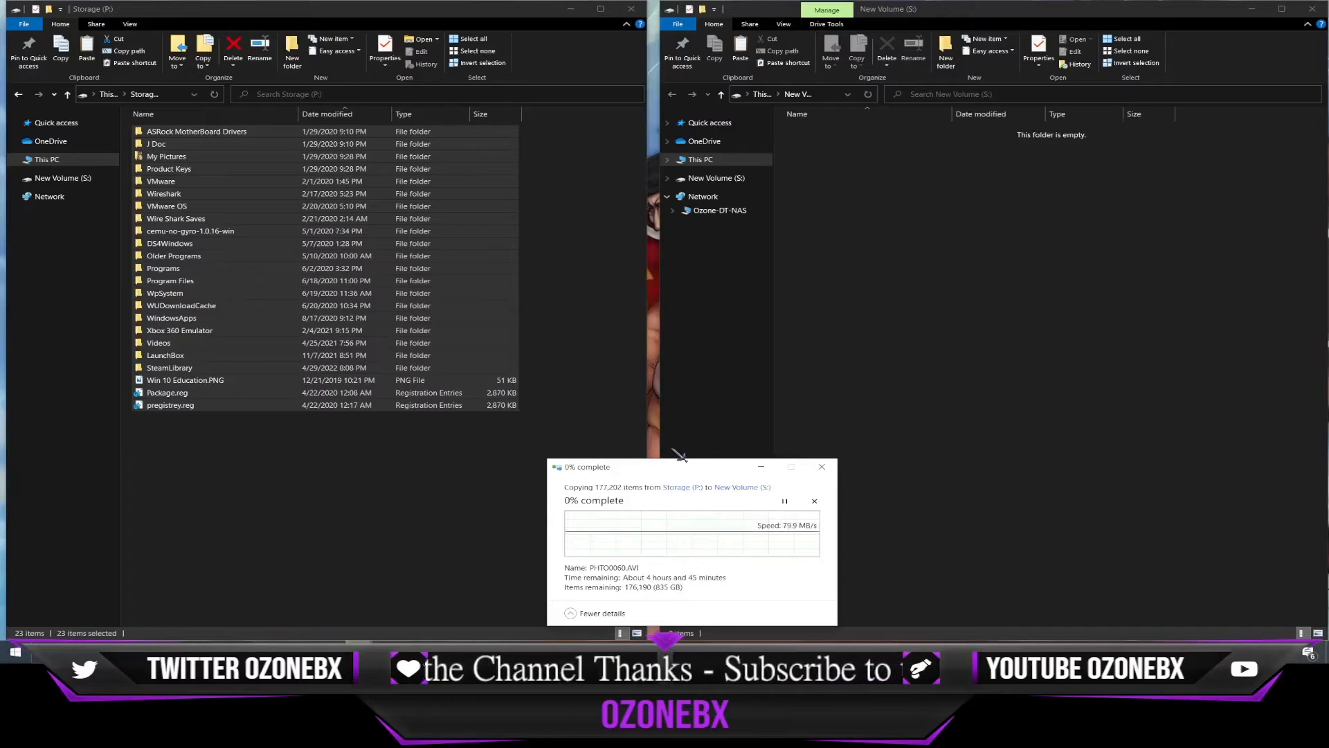
mouse_move(894, 424)
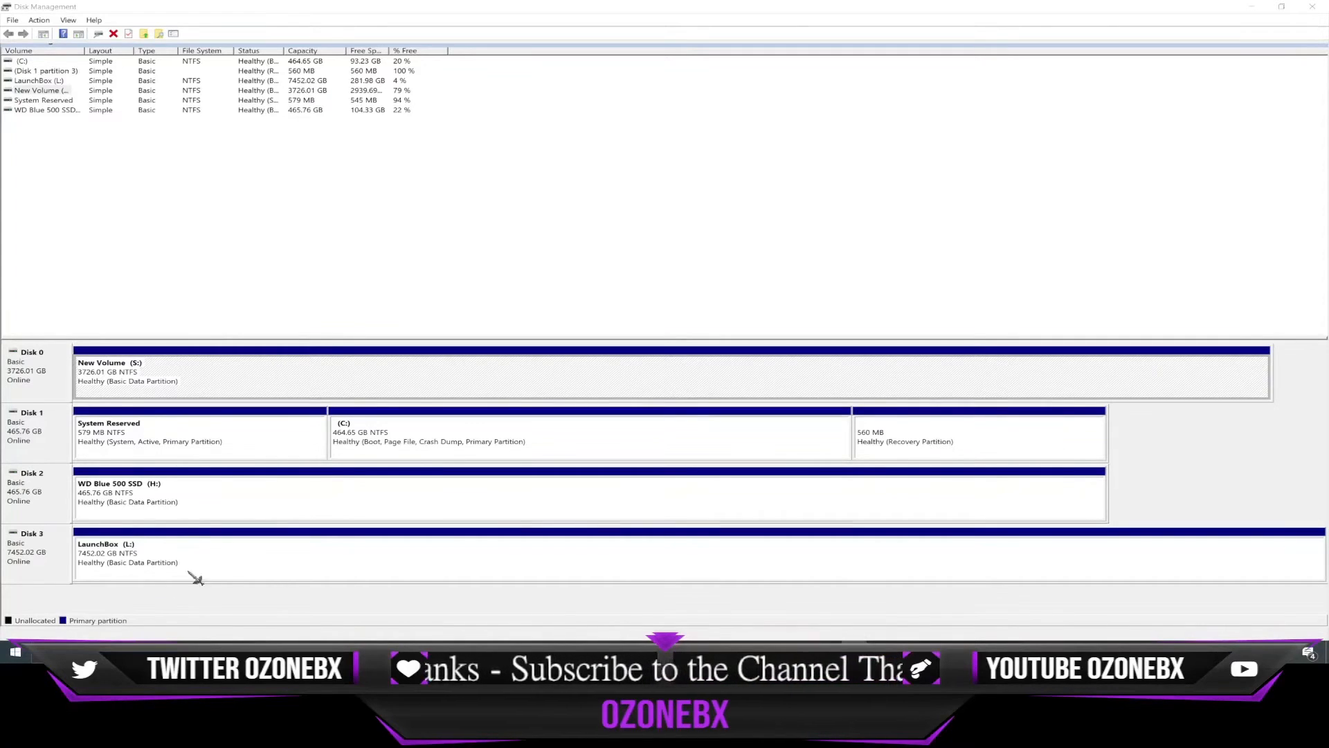
mouse_move(94, 390)
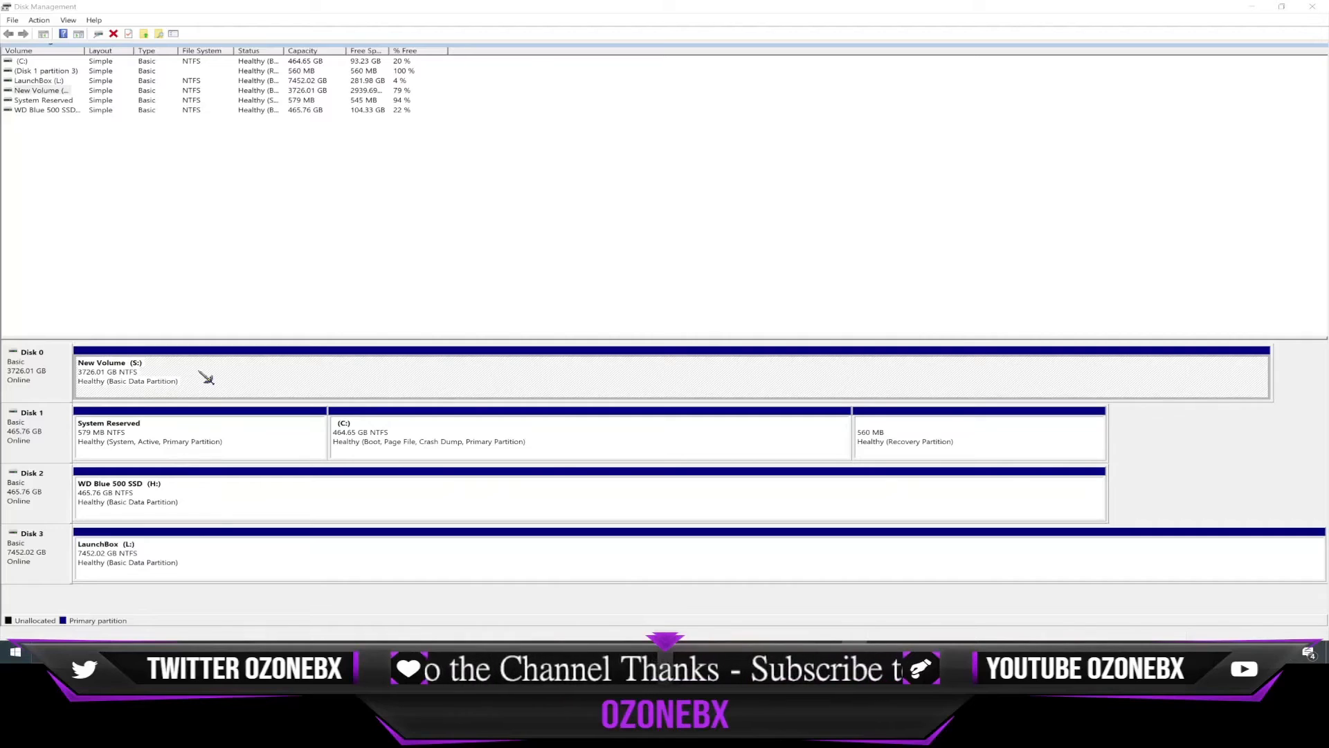
Step: Reassign New Volume from drive letter S to P and accept the drive-letter warning
right_click(197, 378)
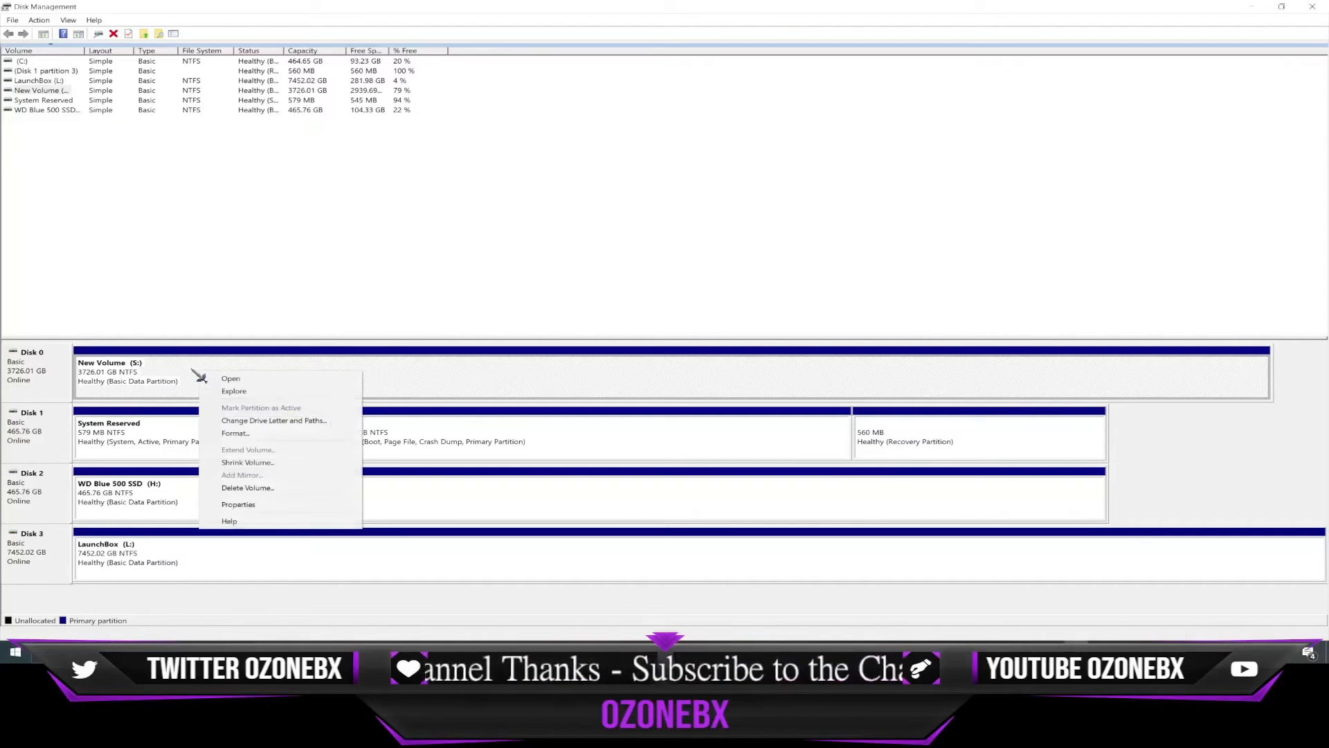
mouse_move(228, 478)
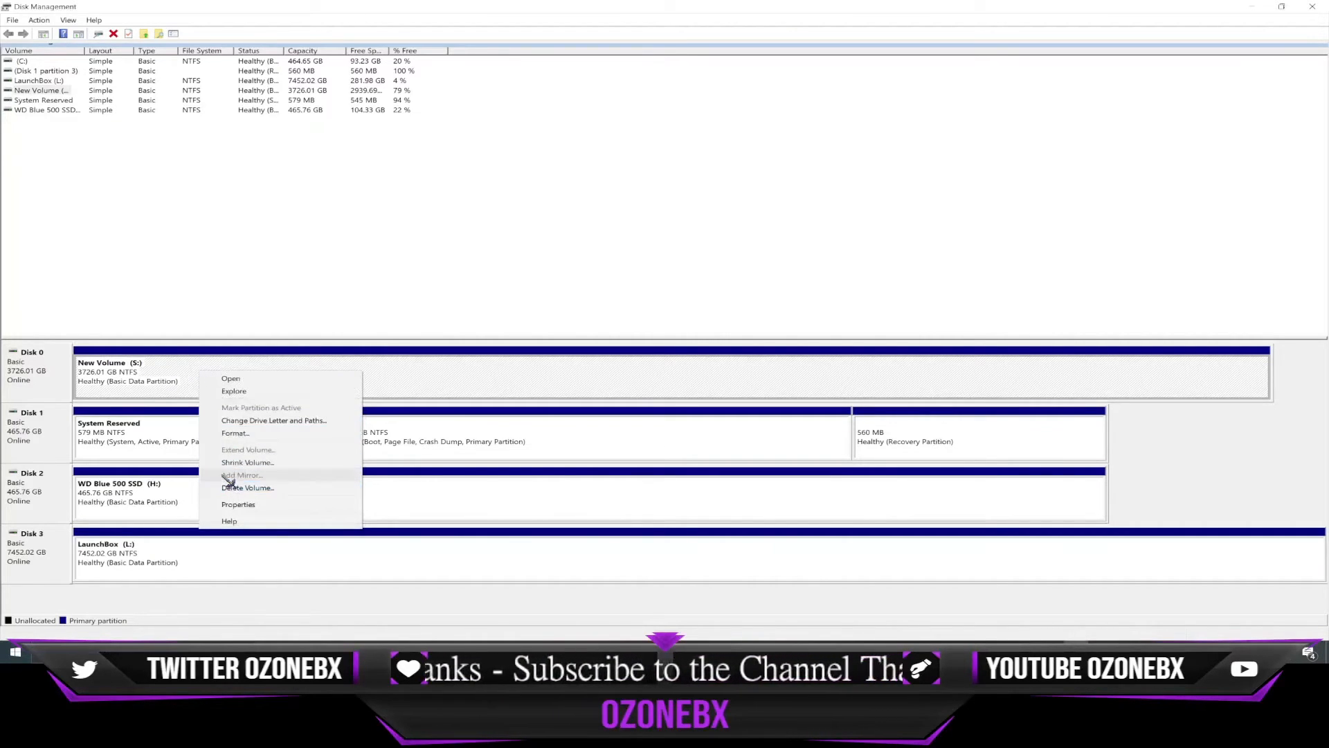
mouse_move(241, 419)
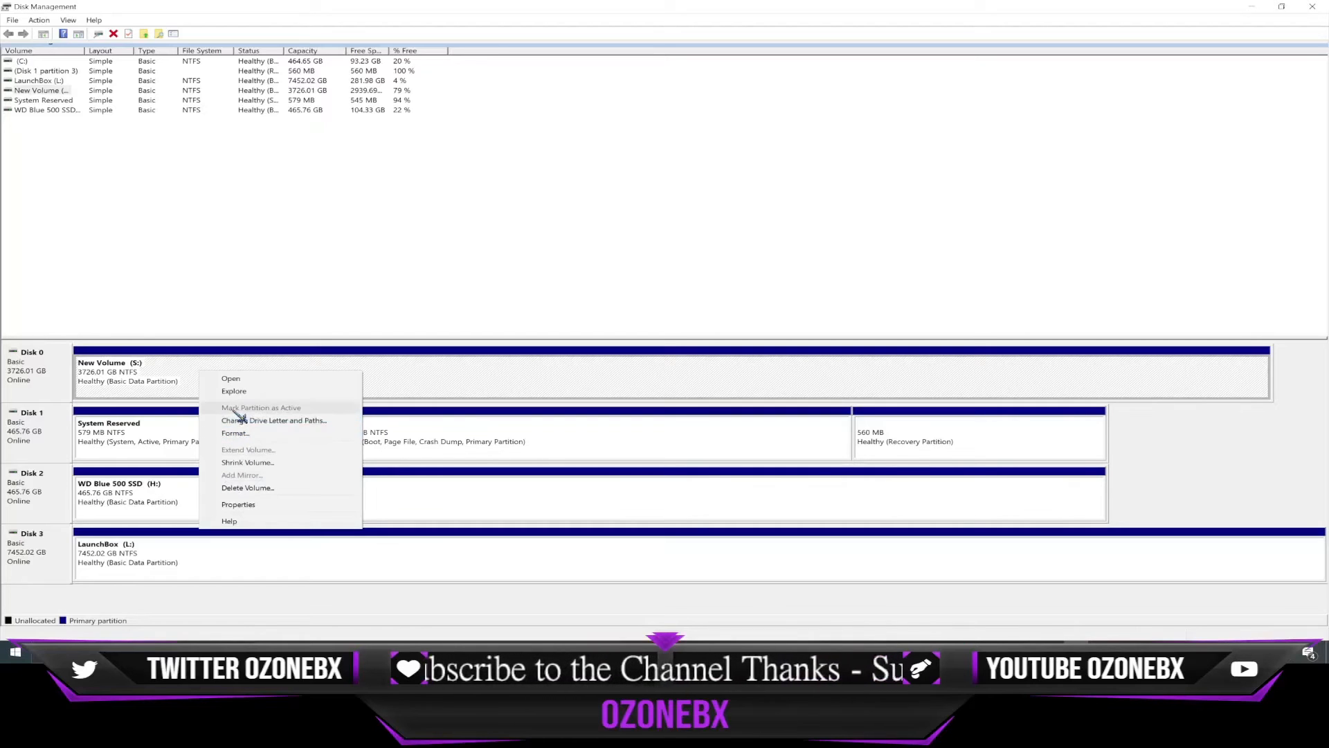
mouse_move(238, 425)
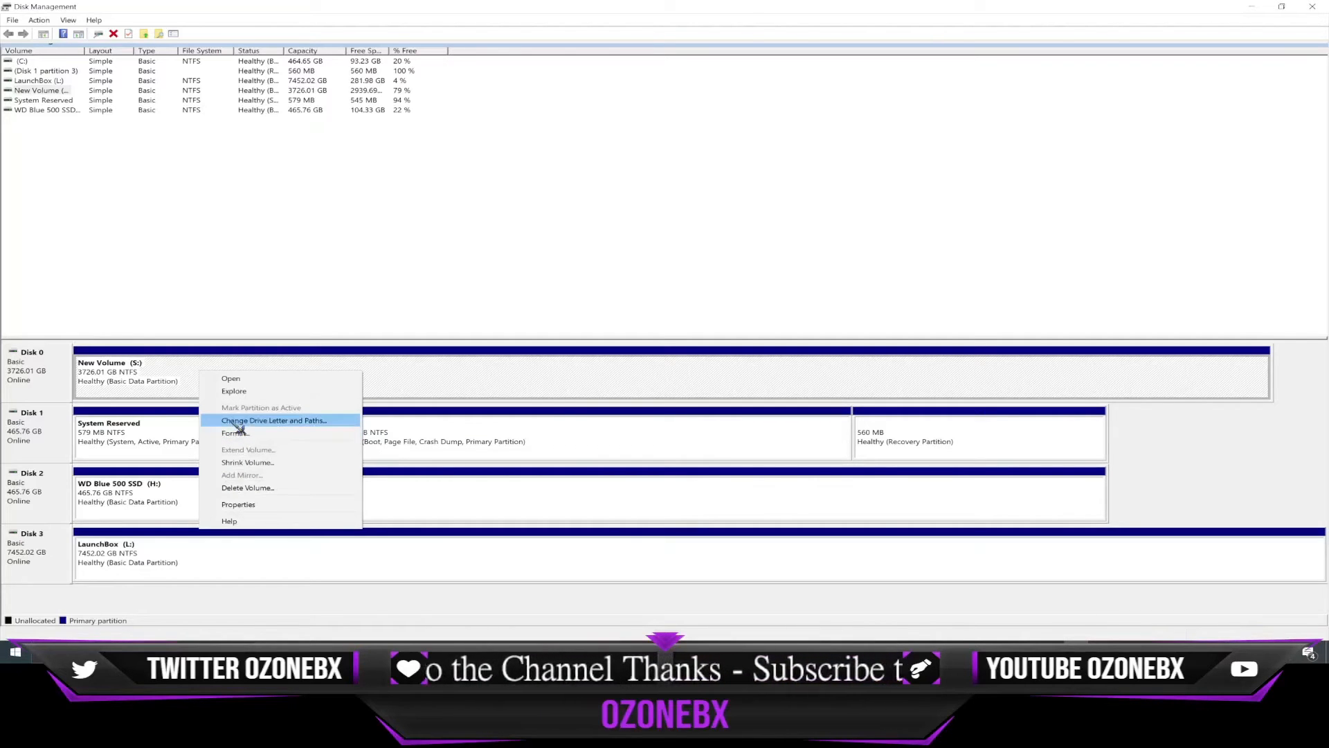
click(274, 421)
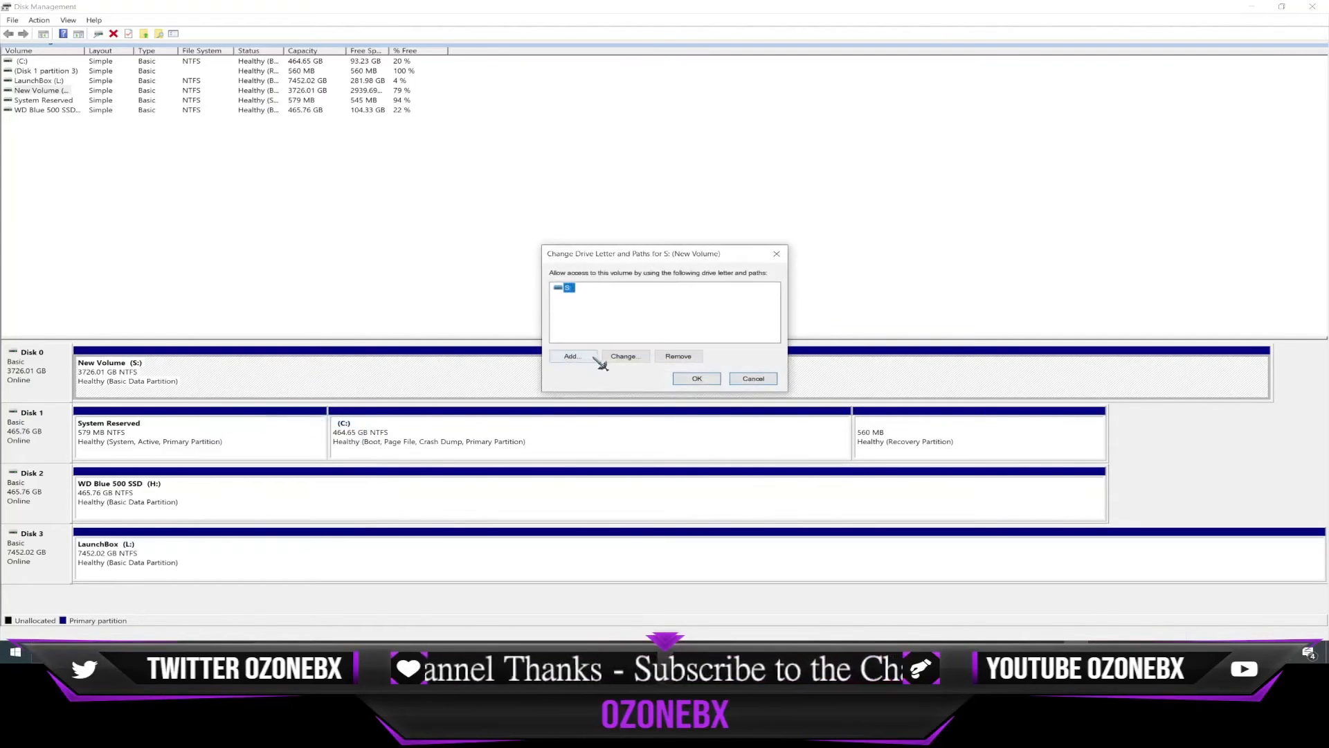
click(625, 356)
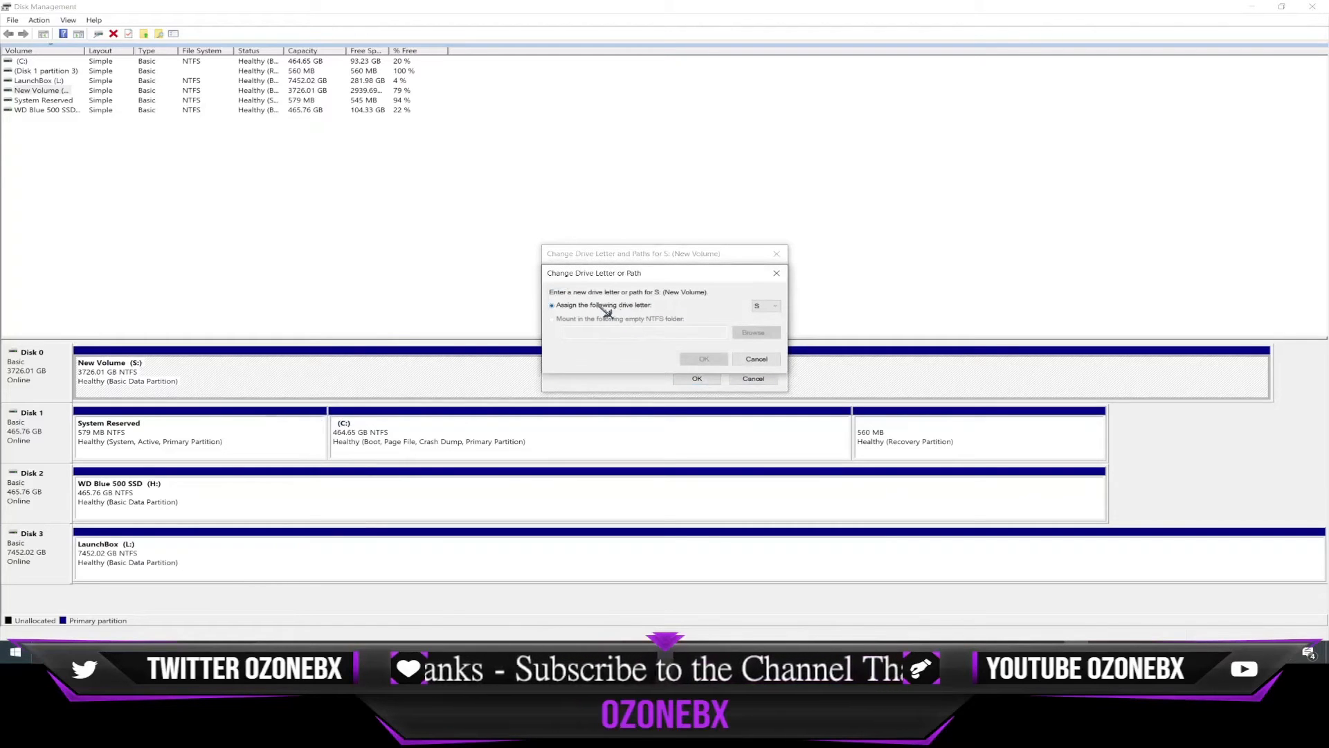
click(775, 304)
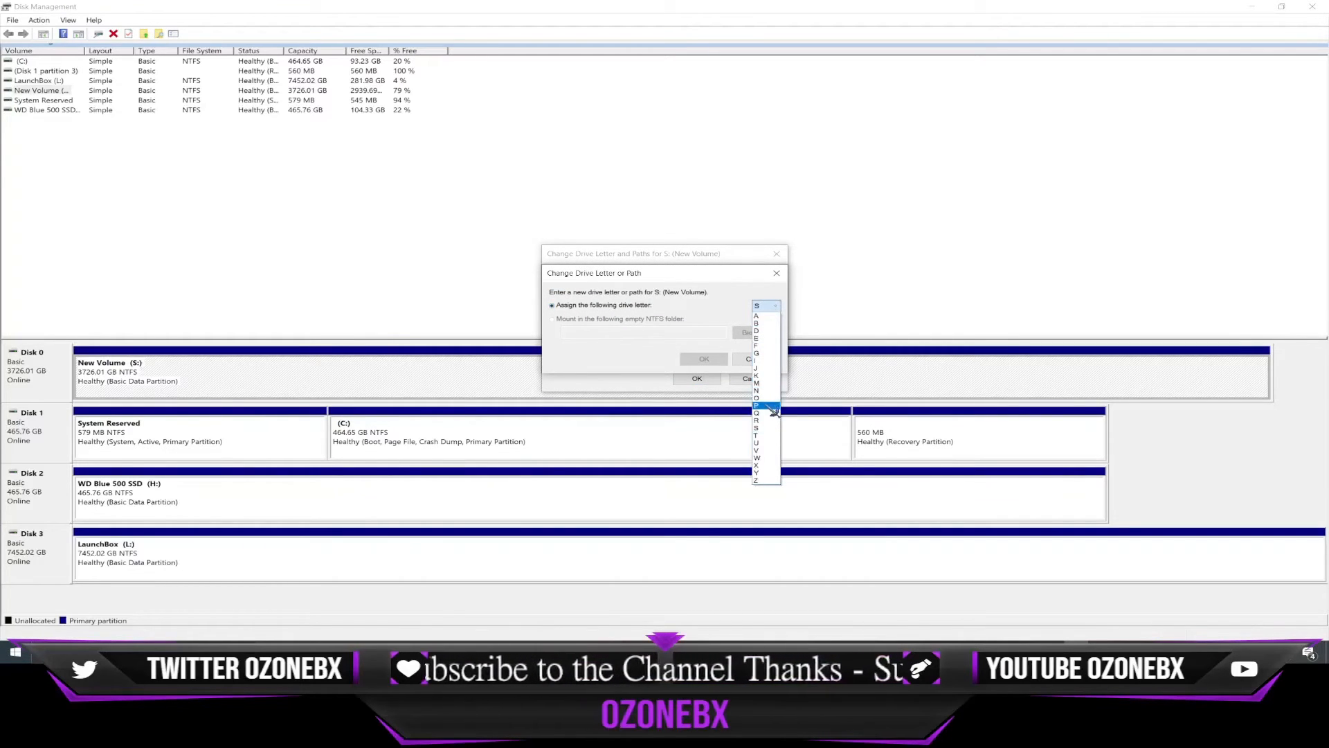
click(759, 405)
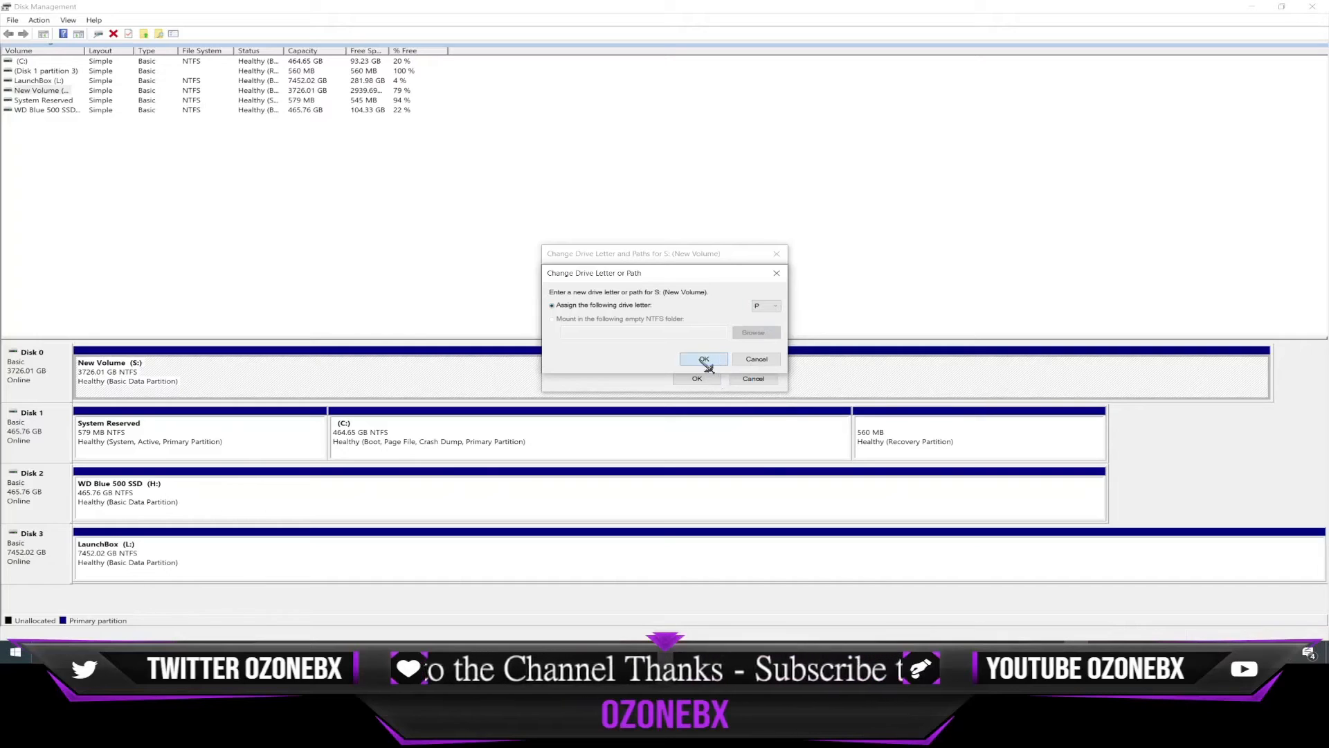
click(704, 358)
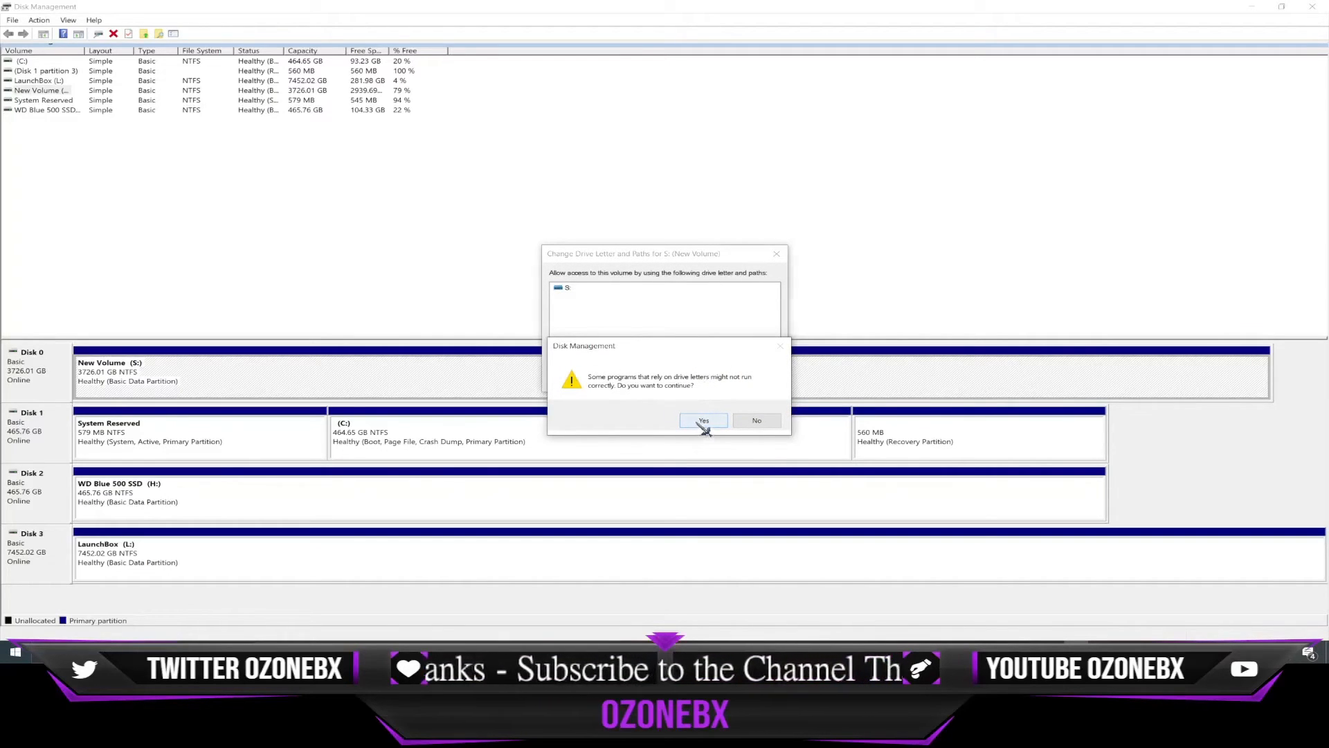
click(703, 421)
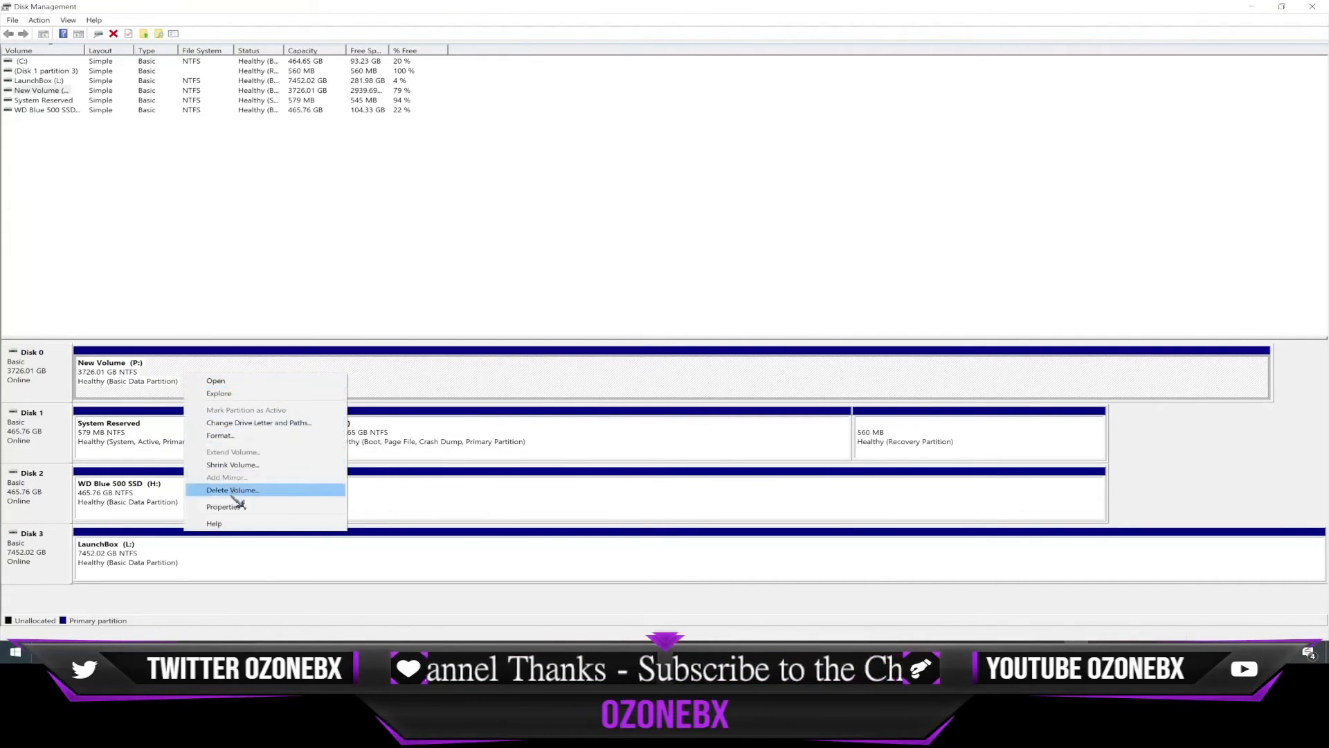
mouse_move(238, 506)
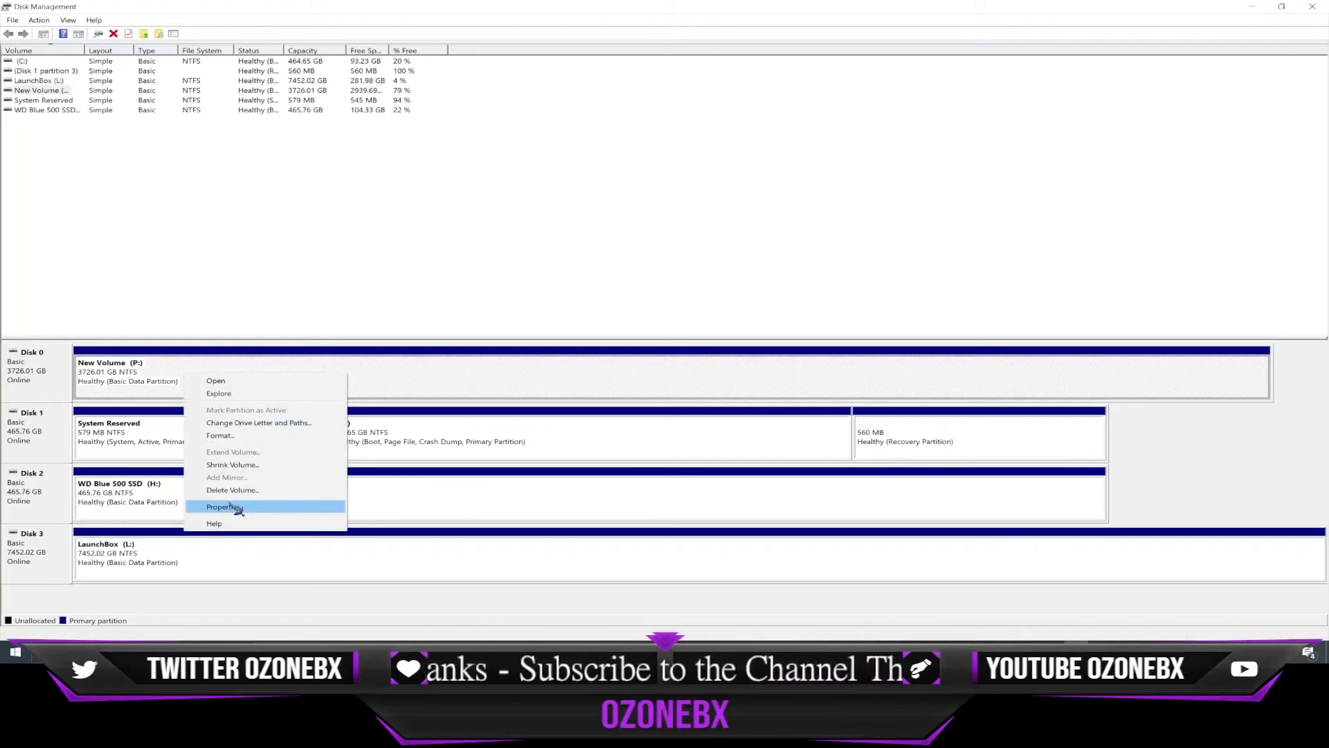
Step: Rename the P: volume to 'Storage' through its Properties
click(227, 507)
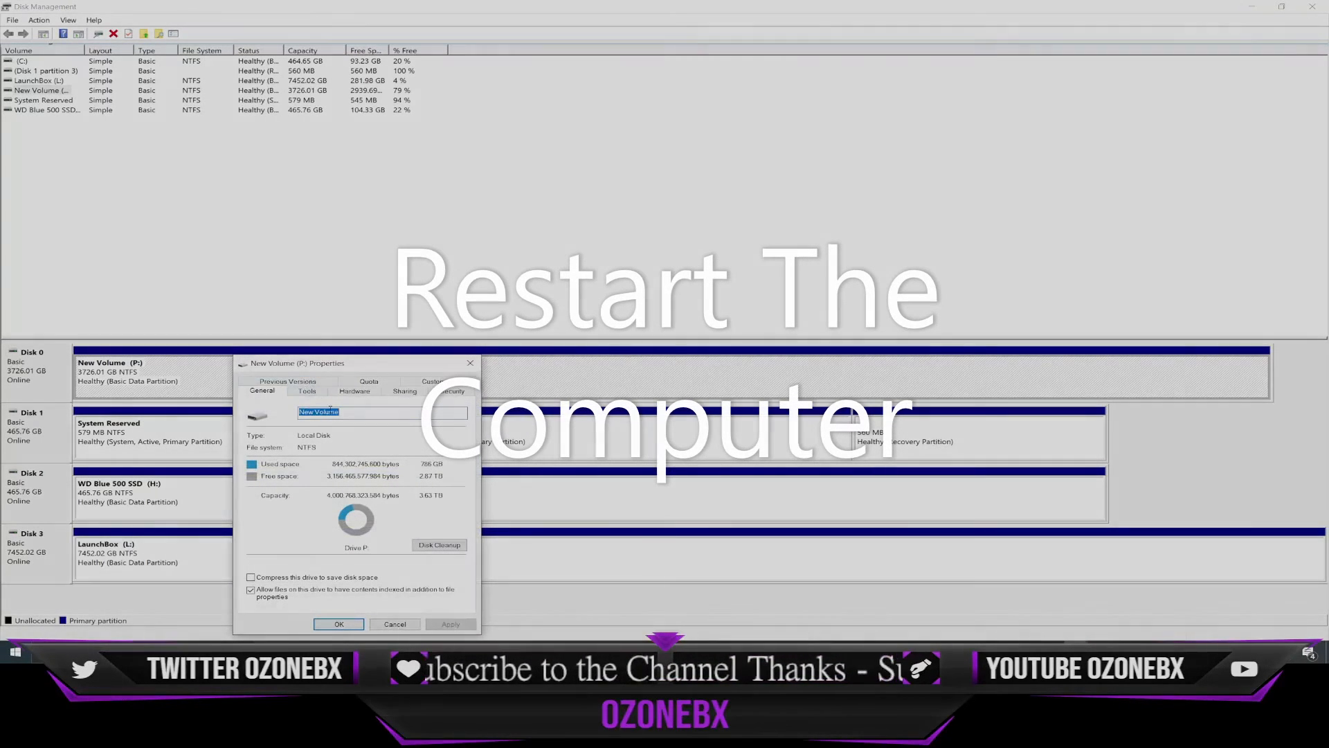
text(Sio)
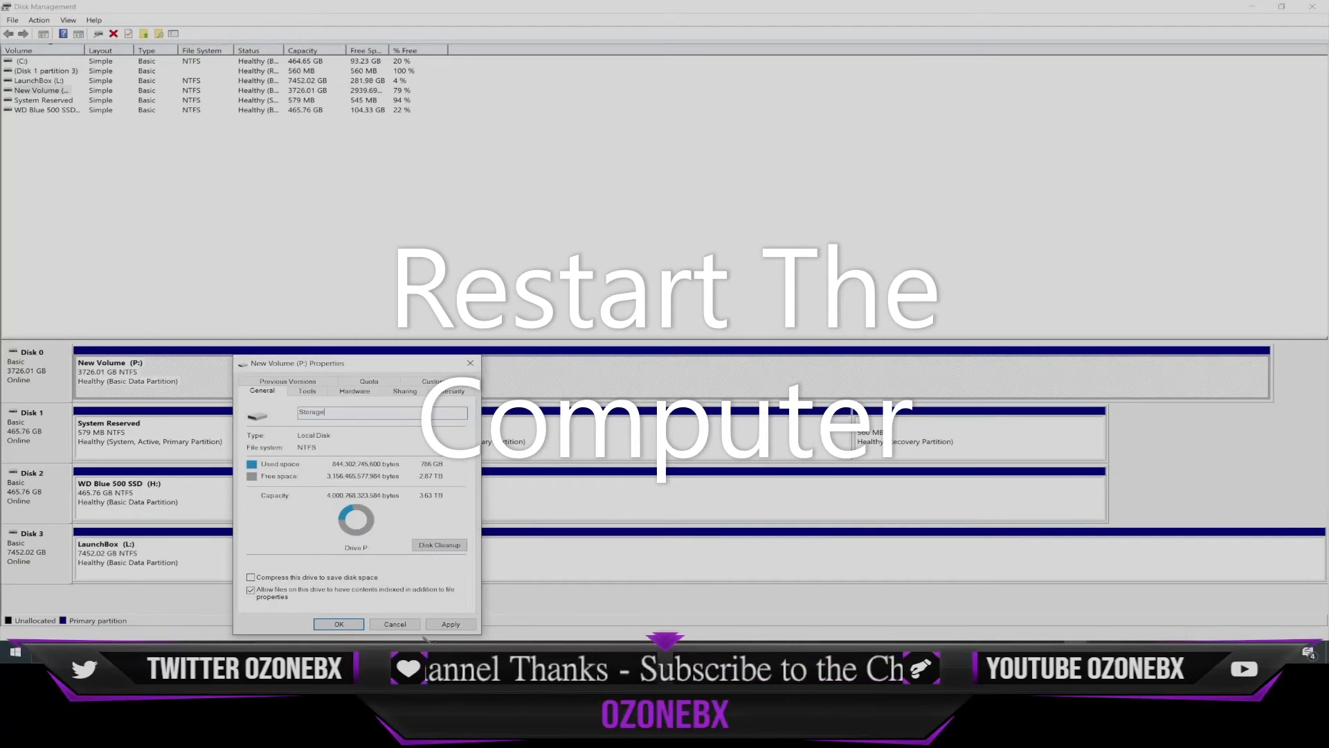
click(338, 623)
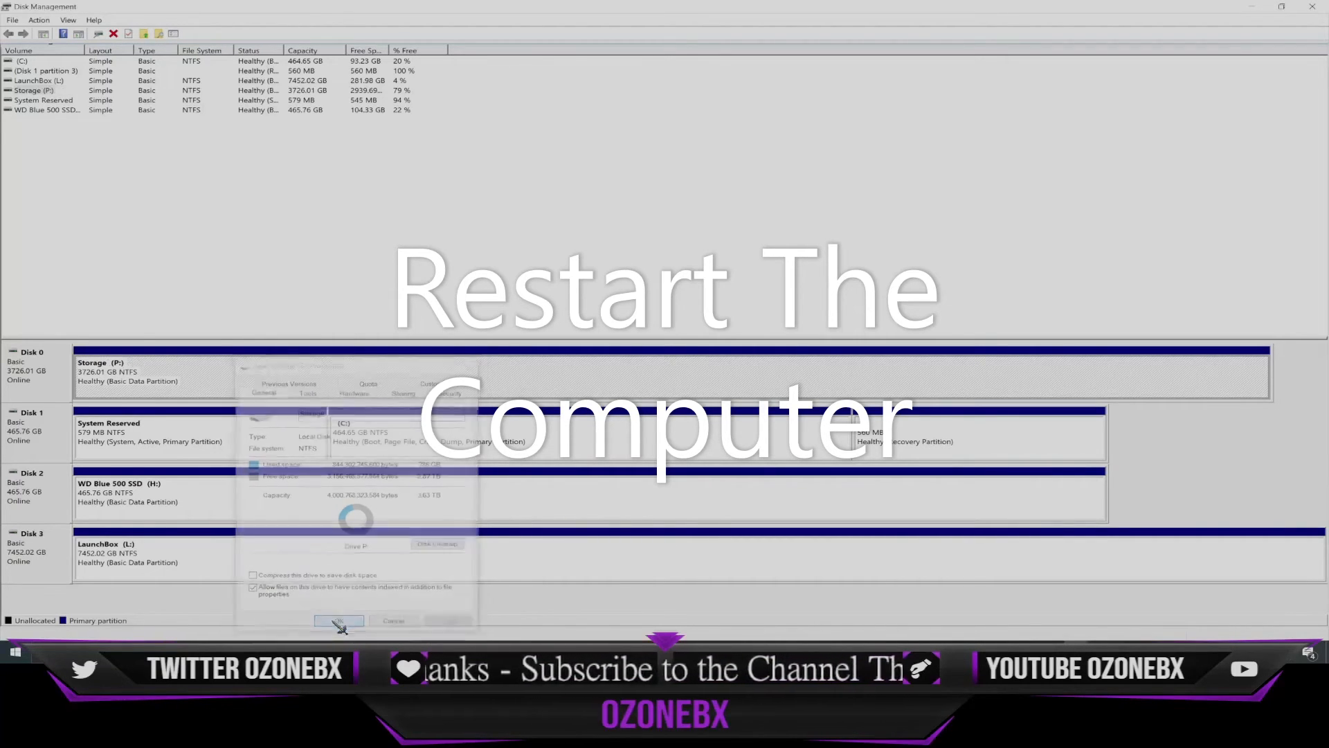
click(338, 620)
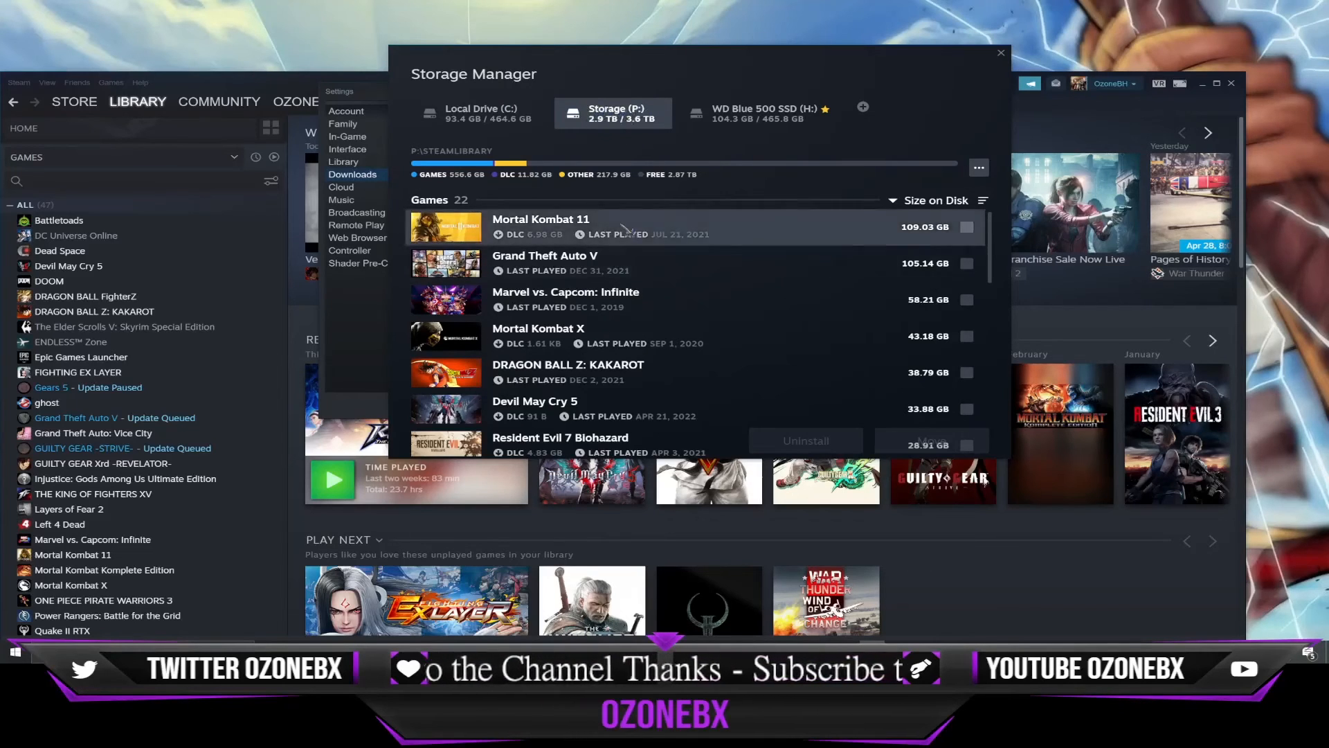
Step: Scroll Steam's Storage Manager to view the 22 games on Storage (P:)
scroll(down, 3)
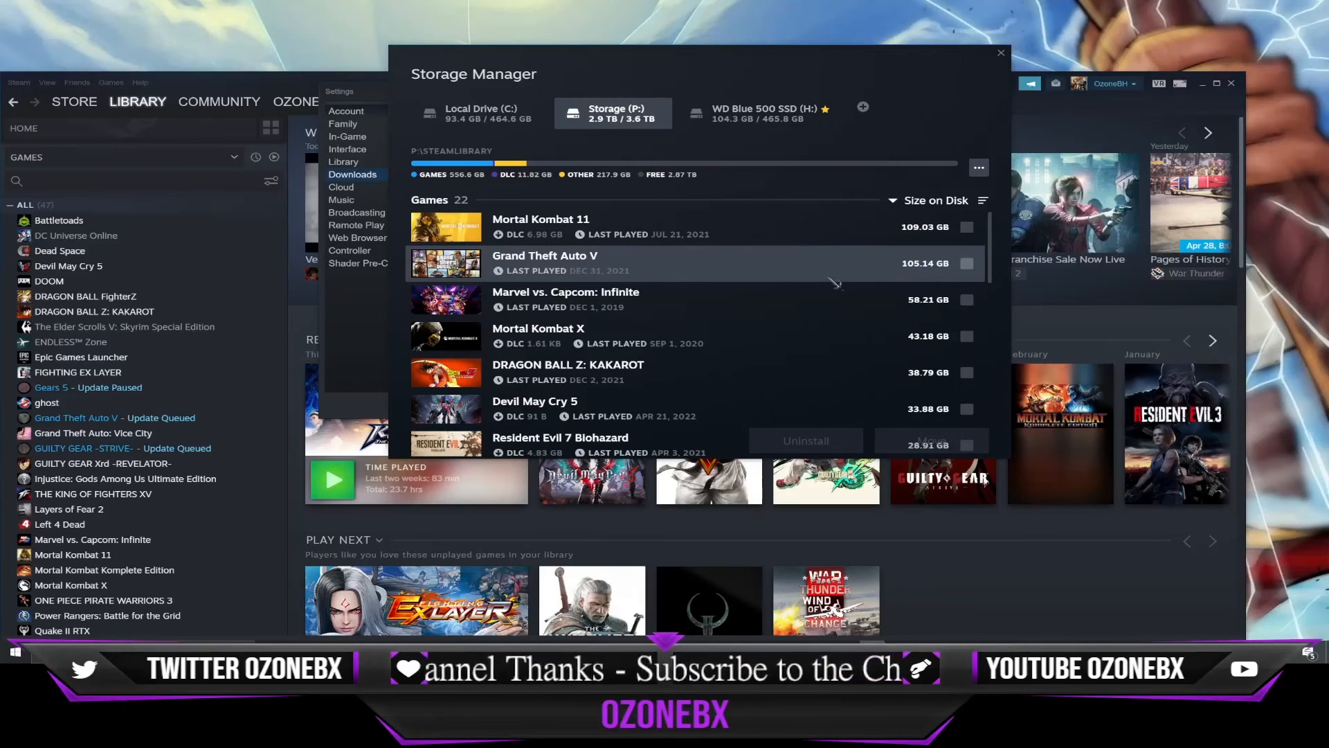
scroll(down, 3)
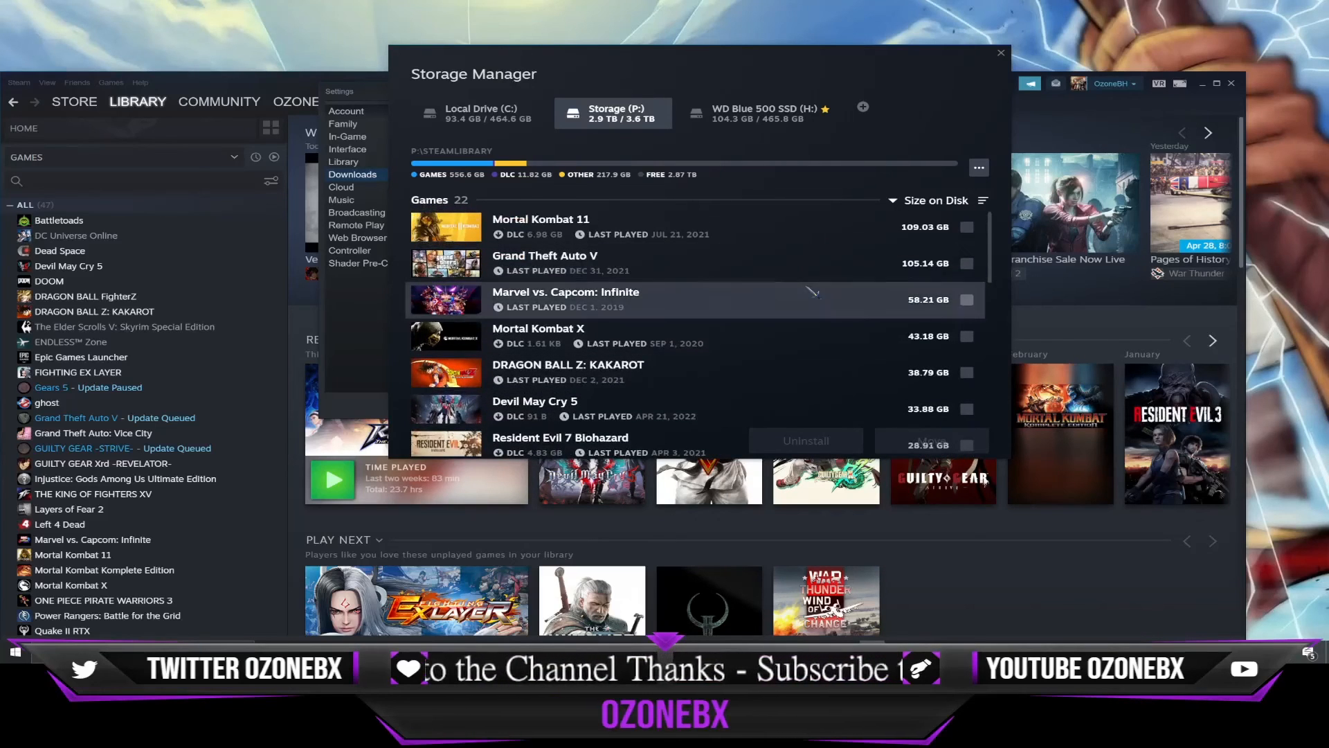
mouse_move(760, 318)
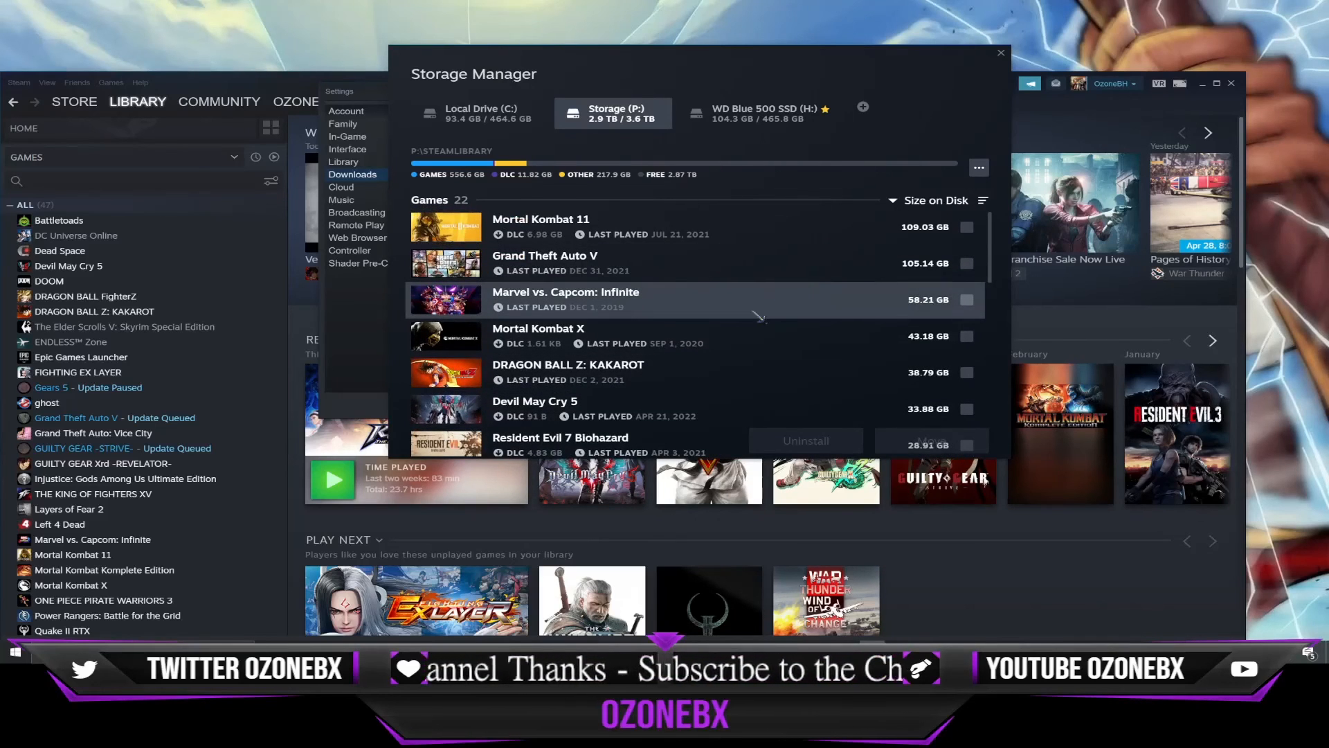